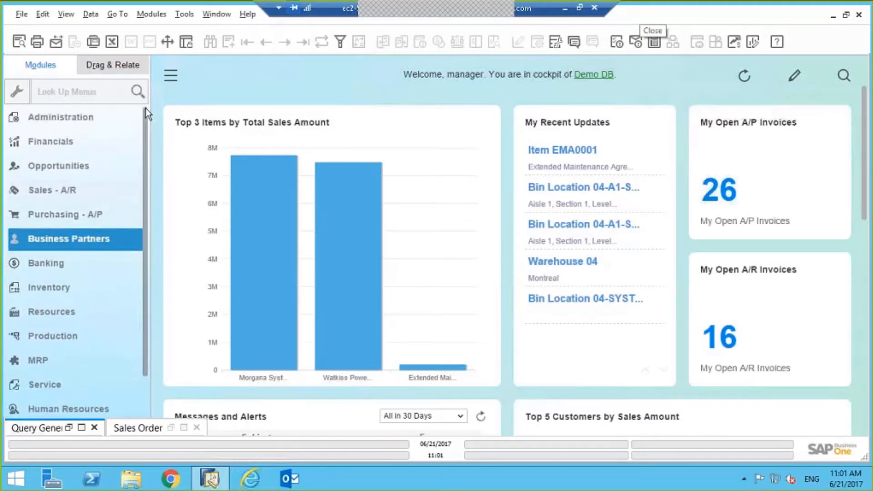
- Open Alerts Management from the expanded Administration module functions
{"action": "left_click", "coordinate": [61, 118]}
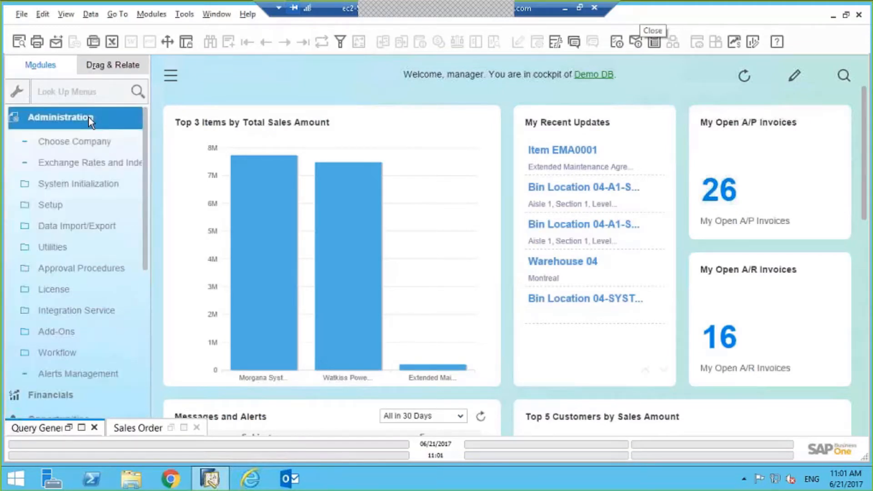
{"action": "left_click", "coordinate": [78, 373]}
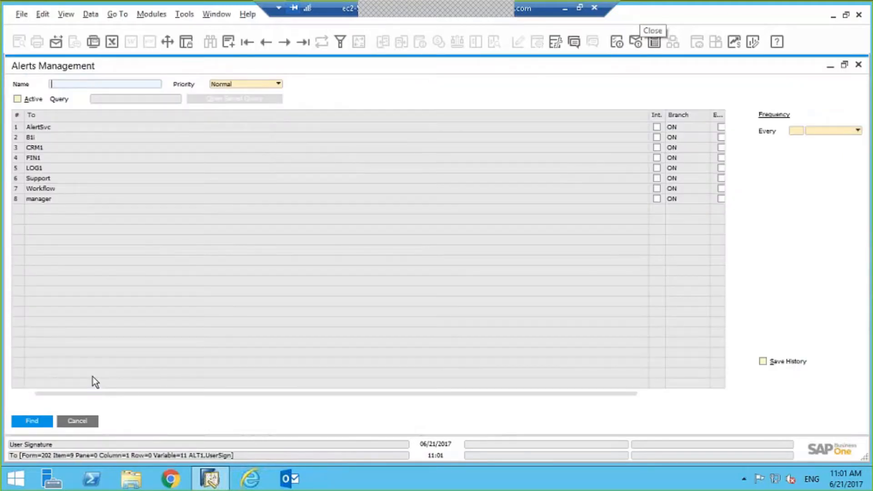
- Switch to Add mode and name the new alert 'Daily Sales Report'
{"action": "left_click", "coordinate": [227, 41]}
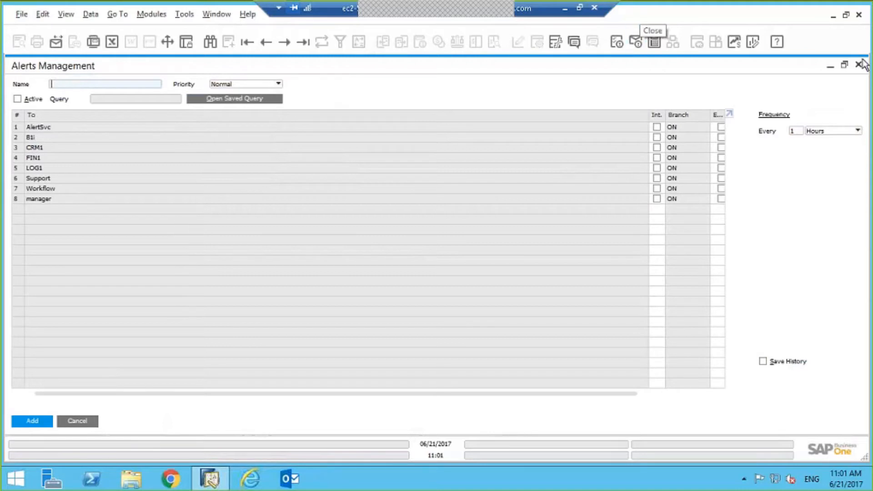
{"action": "left_click", "coordinate": [844, 64]}
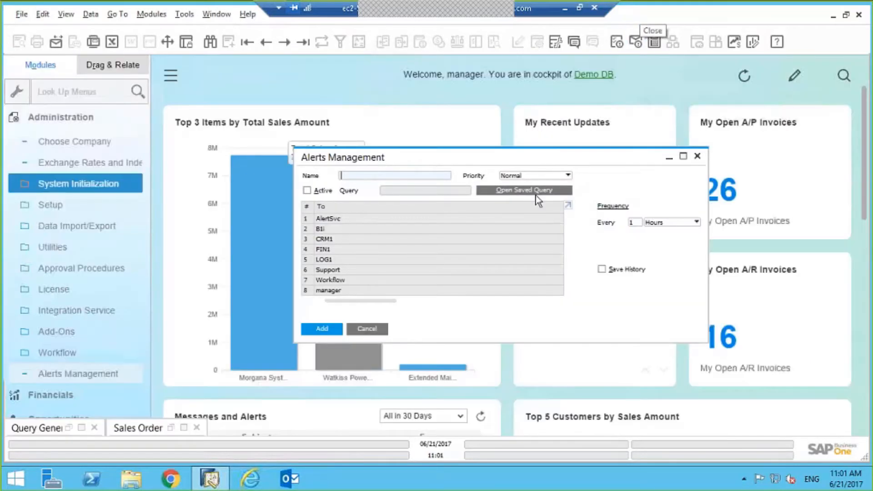
{"action": "mouse_move", "coordinate": [522, 192]}
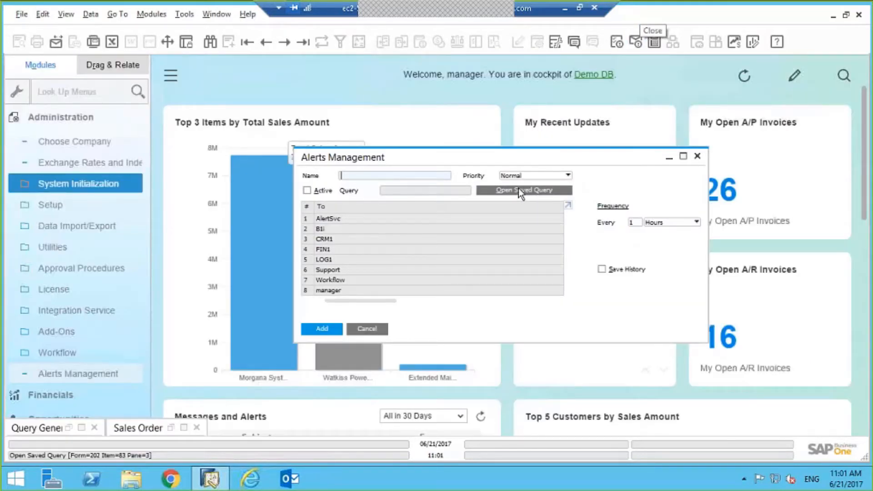
{"action": "type", "text": "dA"}
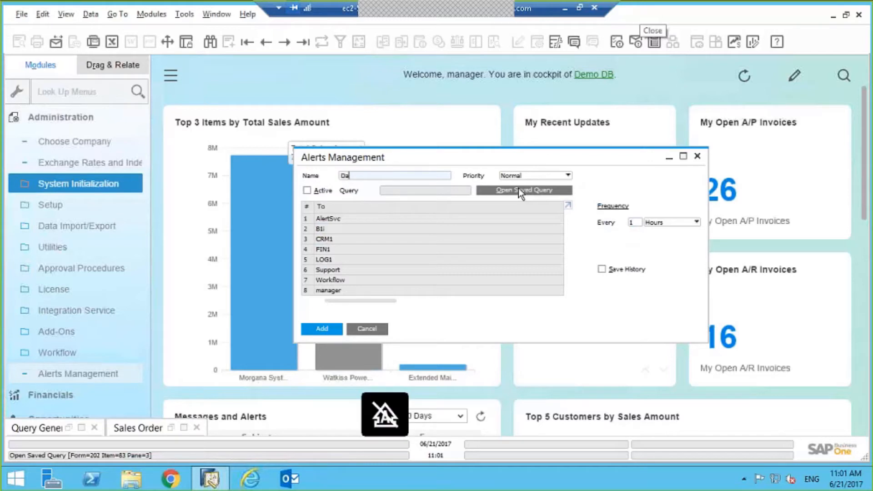
{"action": "type", "text": "ily Sales"}
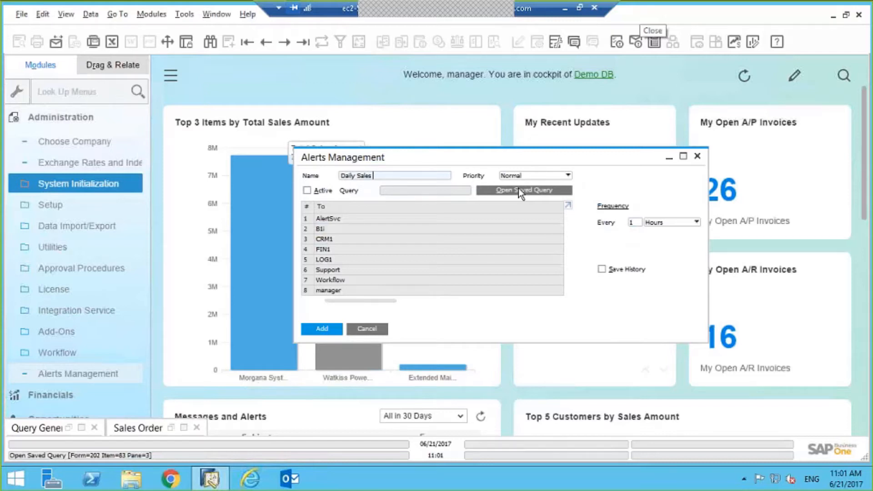
{"action": "type", "text": "Report"}
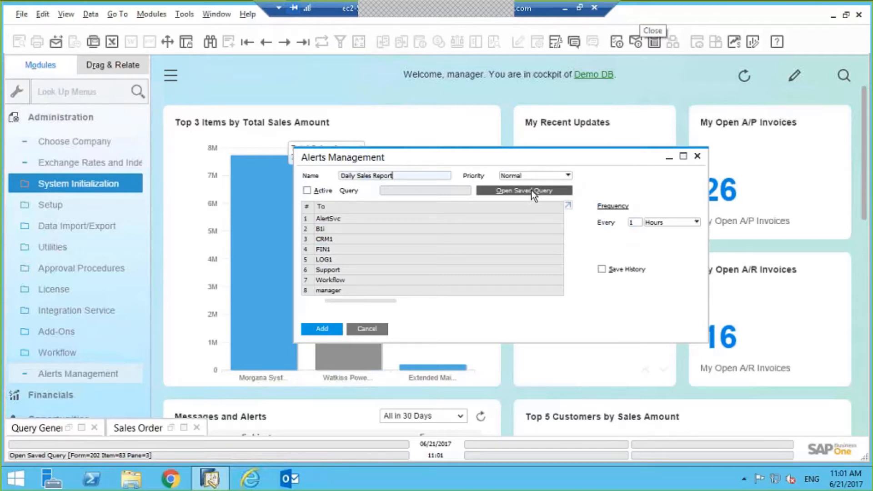
- Attach the saved query 'Sales Query 1' to the alert via the Query Manager
{"action": "left_click", "coordinate": [523, 190]}
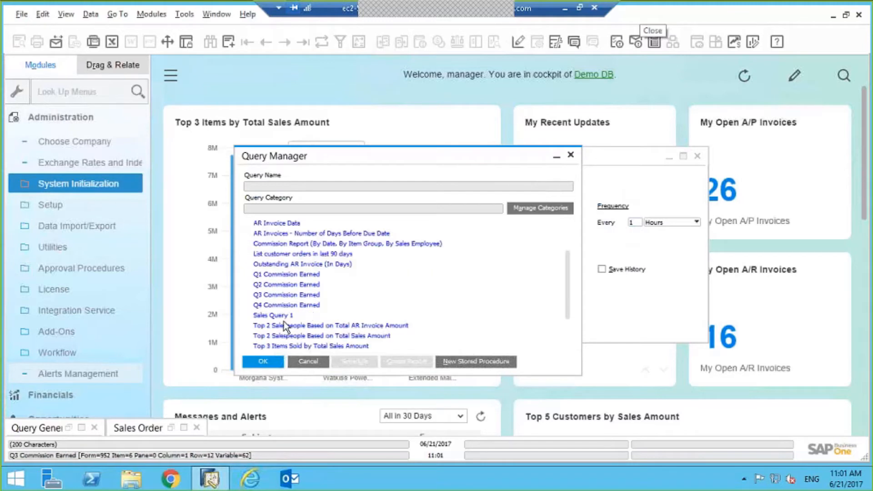
{"action": "left_click", "coordinate": [273, 314]}
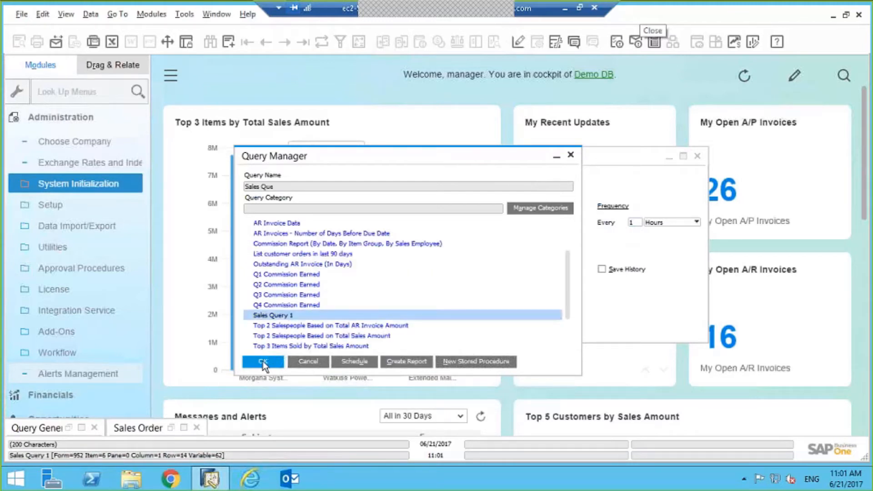
{"action": "left_click", "coordinate": [263, 361]}
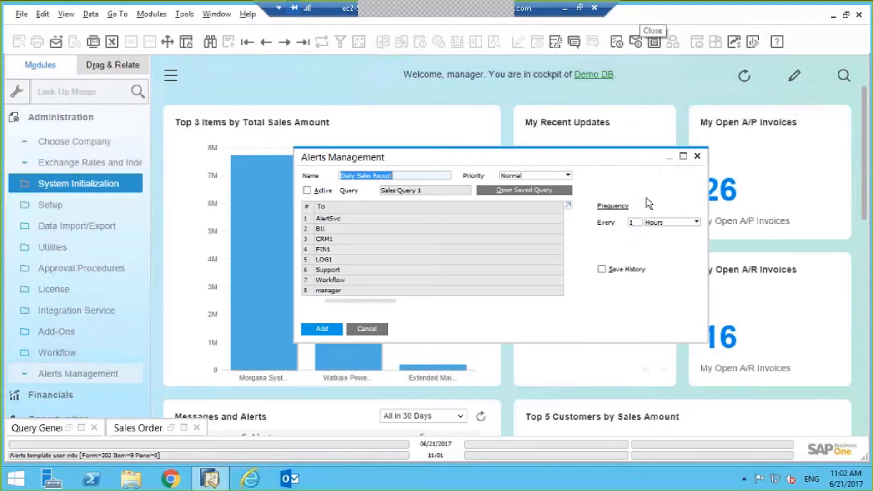
- Set the manager recipient to receive the alert internally and by e-mail
{"action": "left_click", "coordinate": [683, 157]}
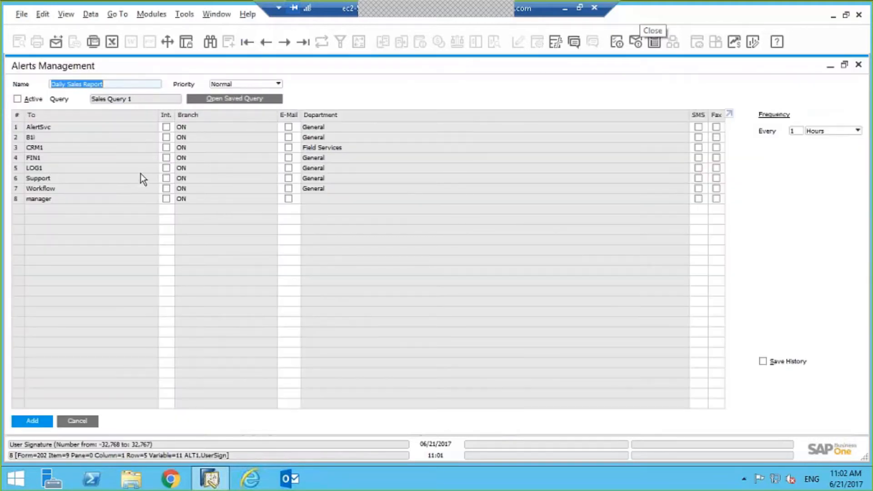
{"action": "mouse_move", "coordinate": [66, 180]}
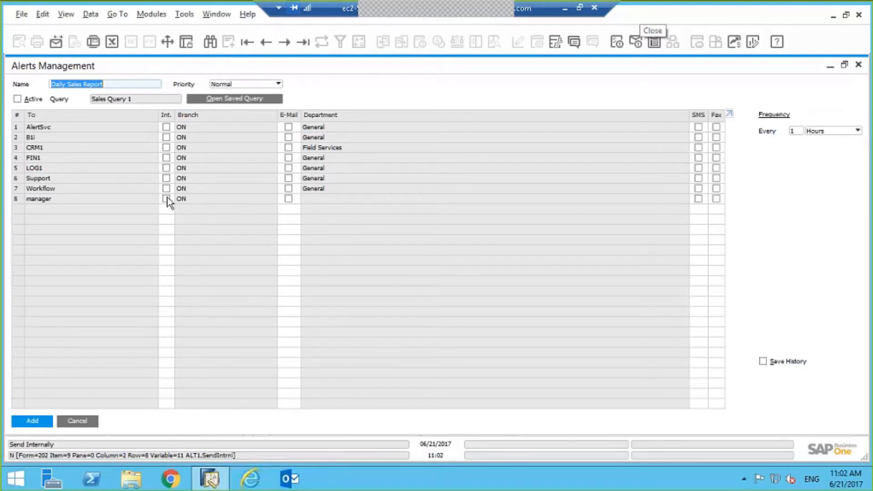
{"action": "left_click", "coordinate": [165, 199]}
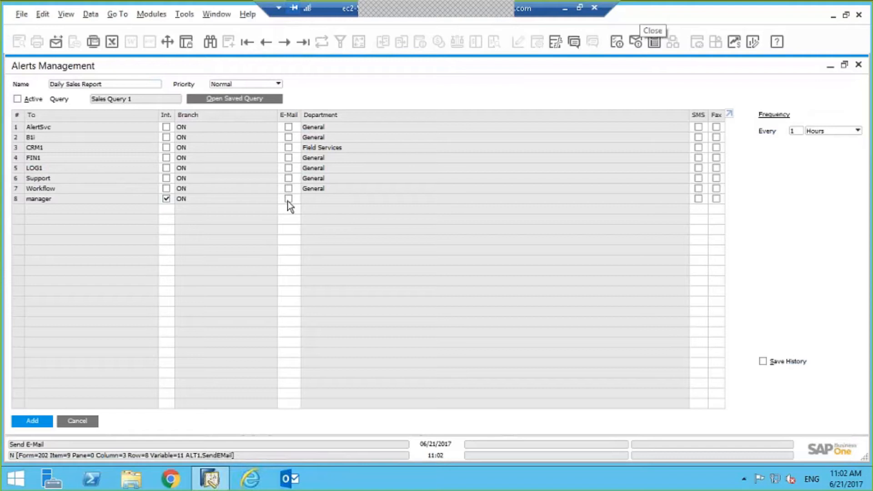
{"action": "left_click", "coordinate": [288, 199]}
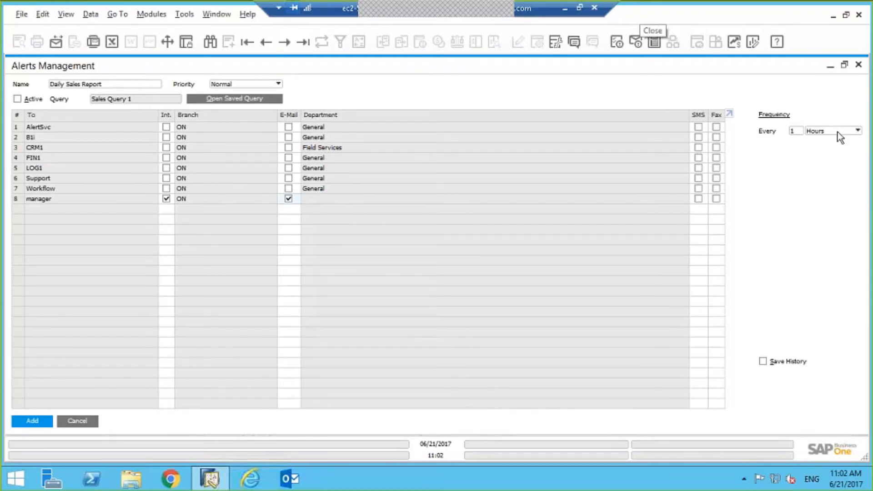
- Set the alert frequency to every 1 minute using the Minutes unit
{"action": "left_click", "coordinate": [856, 130]}
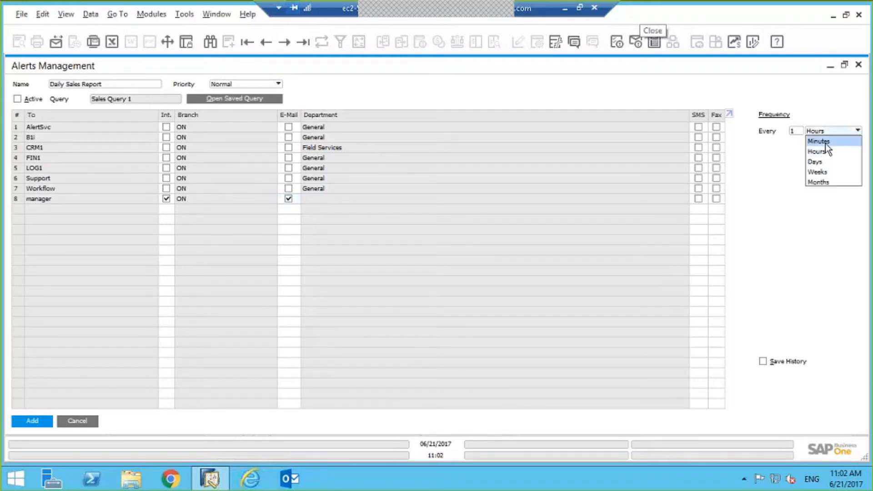
{"action": "mouse_move", "coordinate": [818, 172]}
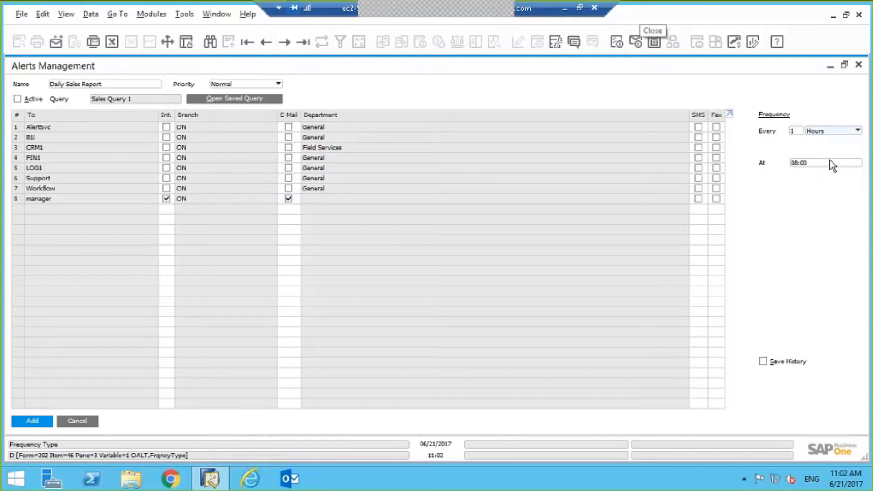
{"action": "left_click", "coordinate": [829, 130]}
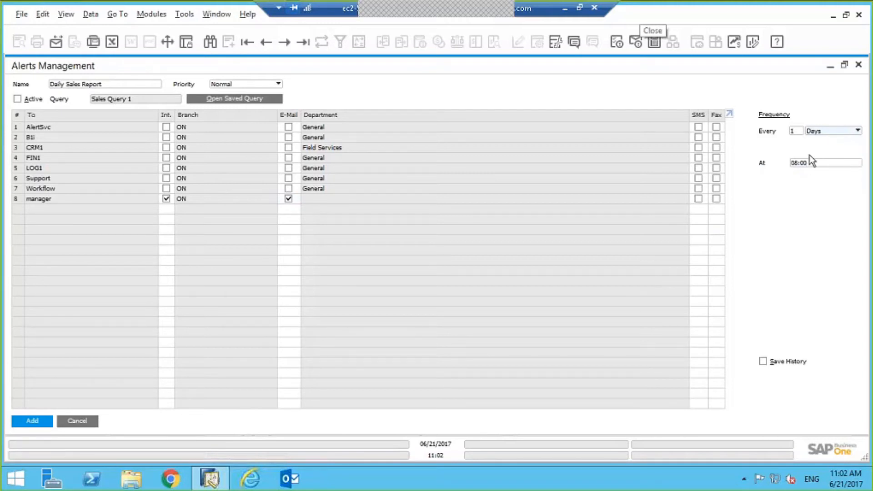
{"action": "mouse_move", "coordinate": [810, 175]}
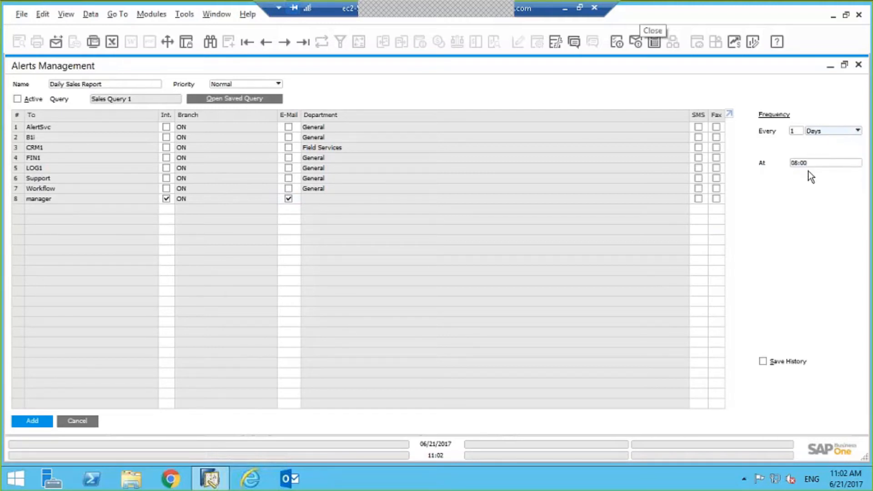
{"action": "mouse_move", "coordinate": [829, 143]}
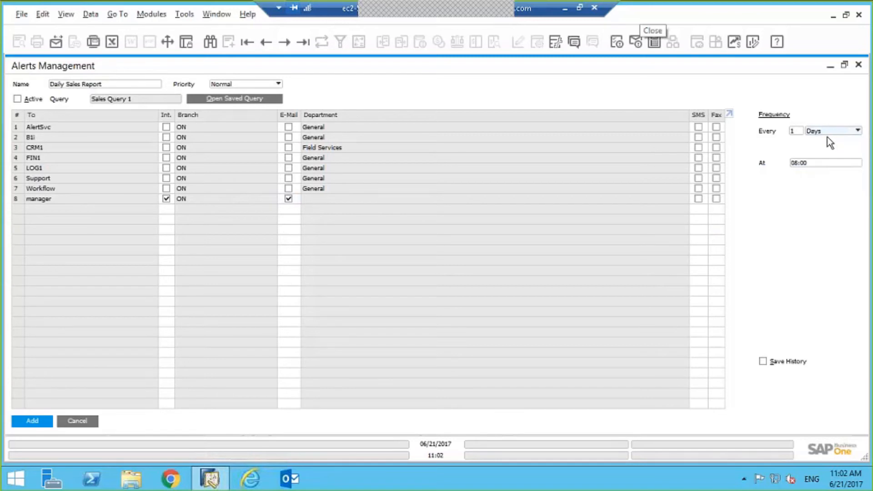
{"action": "left_click", "coordinate": [857, 130]}
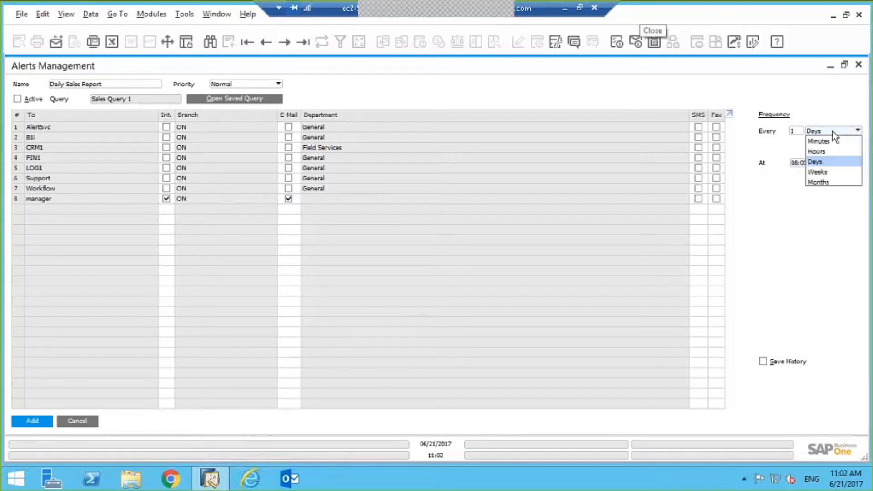
{"action": "left_click", "coordinate": [817, 141]}
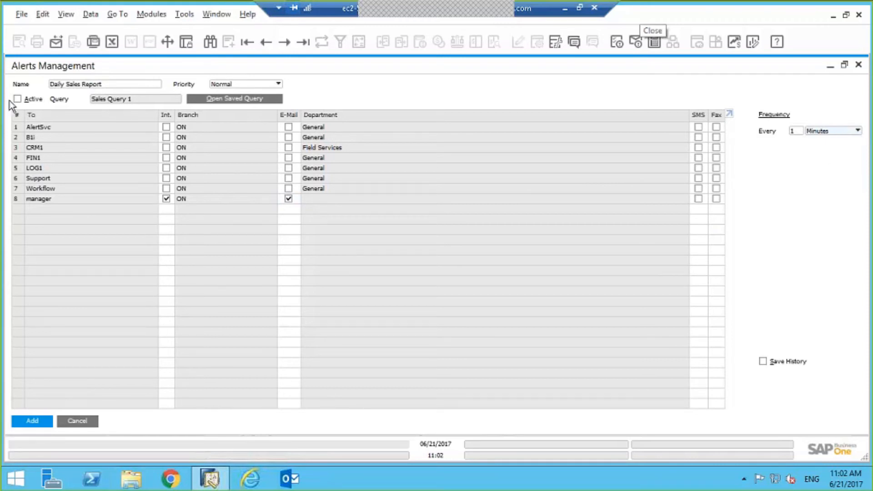
- Mark the alert Active with High priority and add it
{"action": "left_click", "coordinate": [17, 98]}
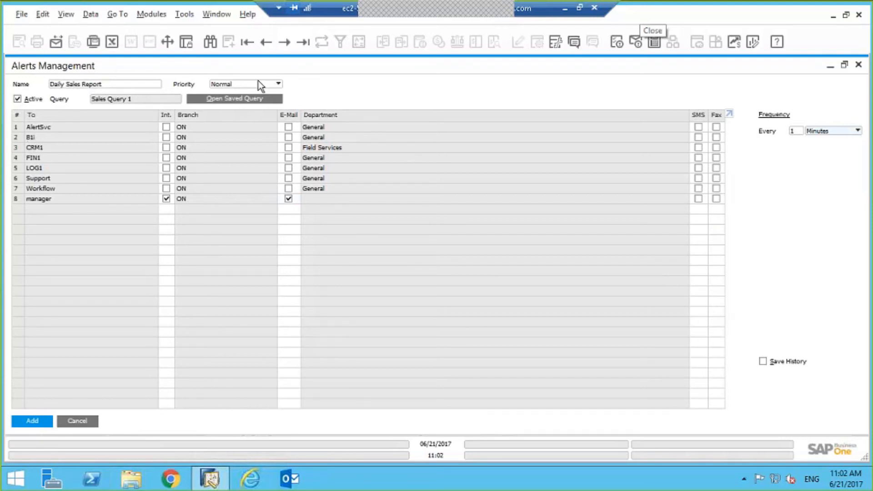
{"action": "left_click", "coordinate": [277, 83]}
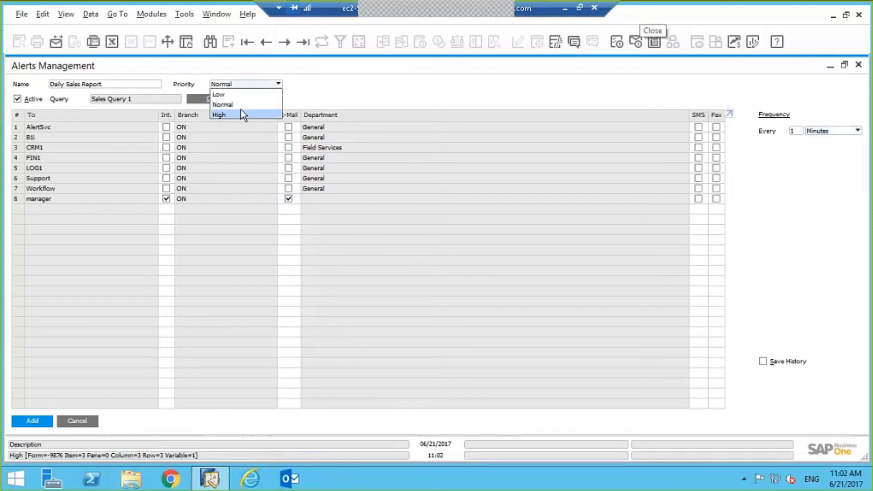
{"action": "left_click", "coordinate": [218, 115]}
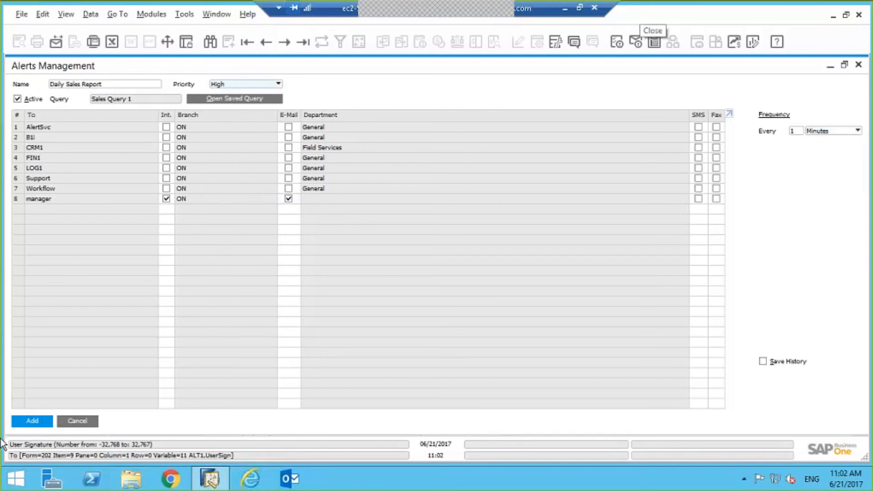
{"action": "left_click", "coordinate": [32, 420]}
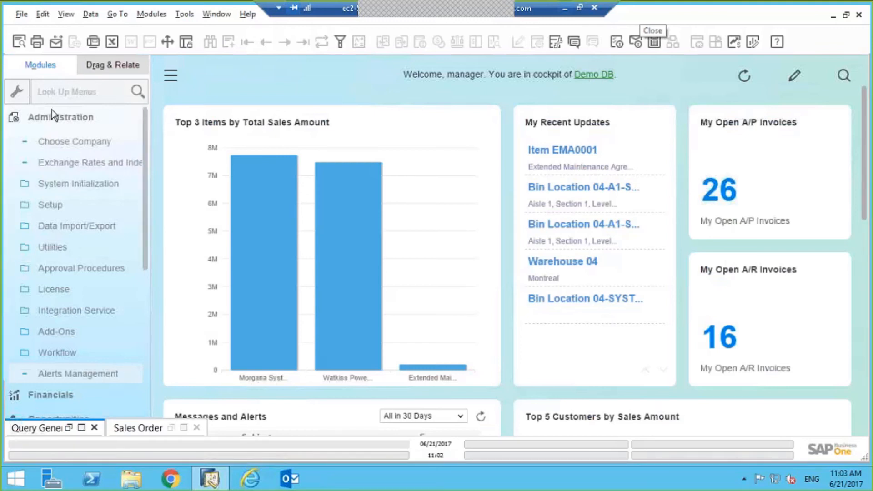
- Collapse the Administration module functions in the cockpit's Modules panel
{"action": "left_click", "coordinate": [61, 117]}
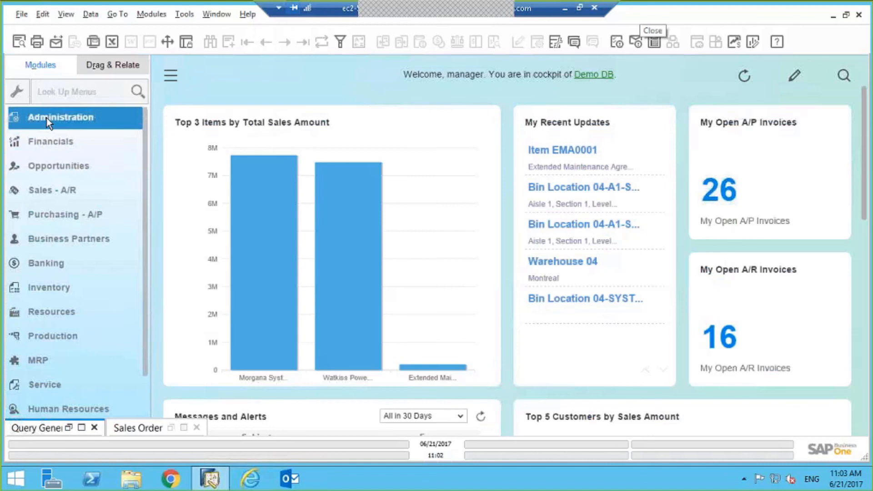